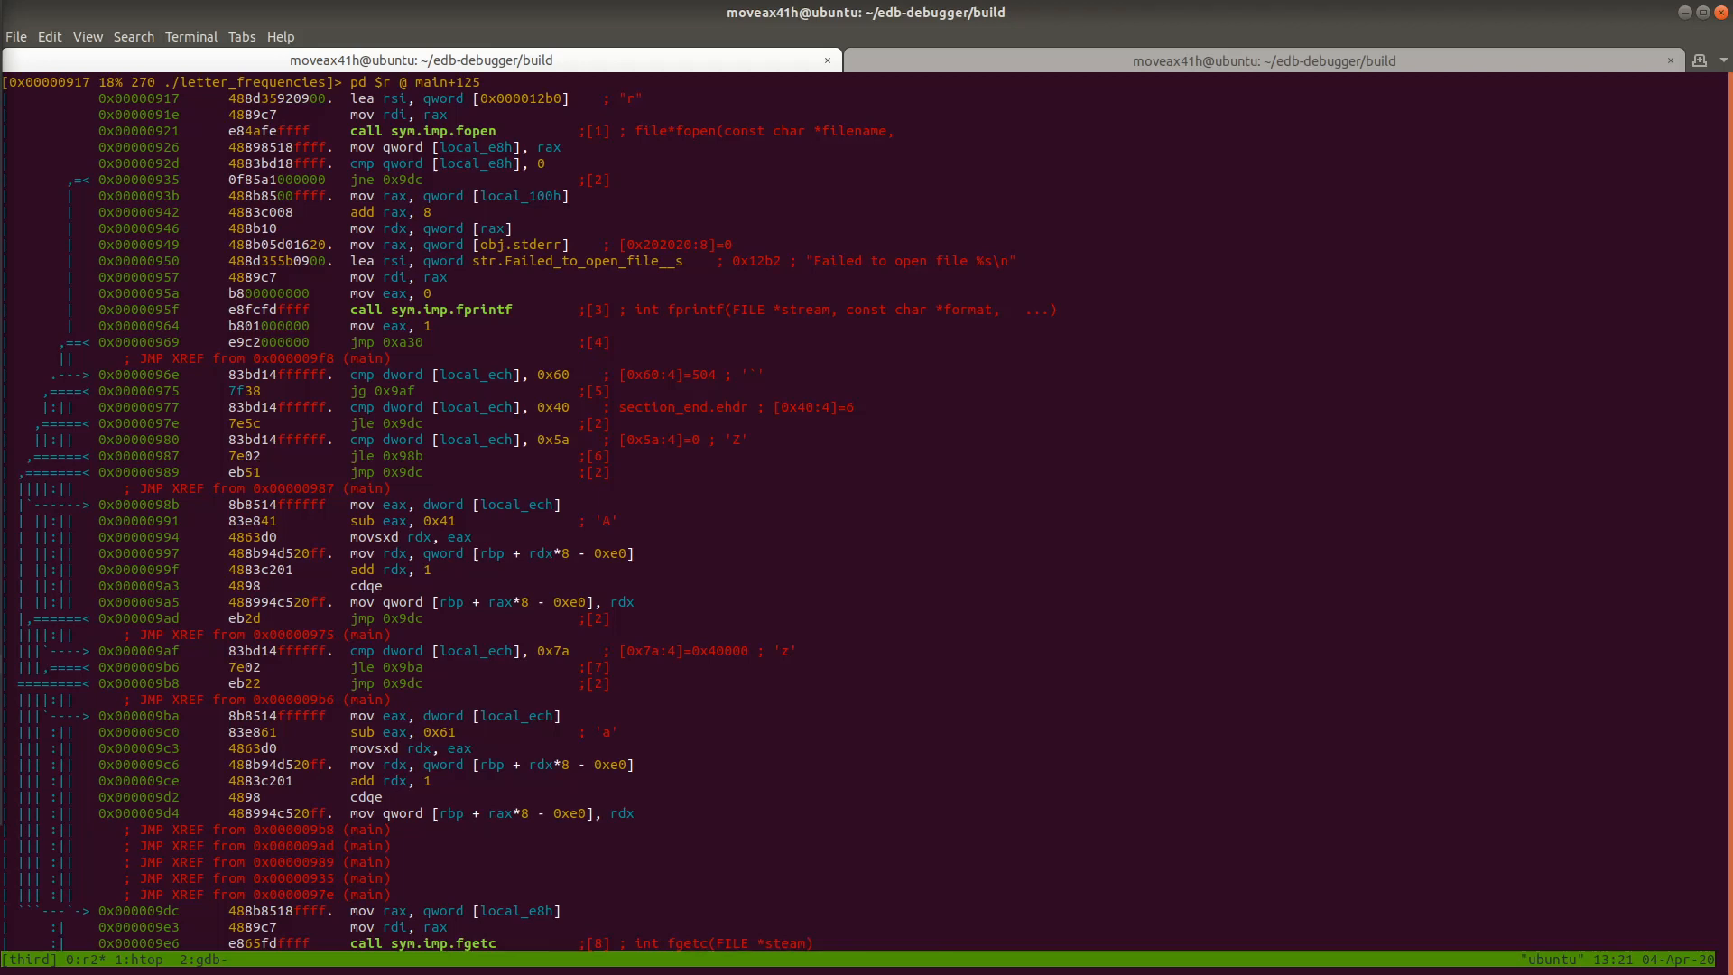
pyautogui.moveTo(589, 336)
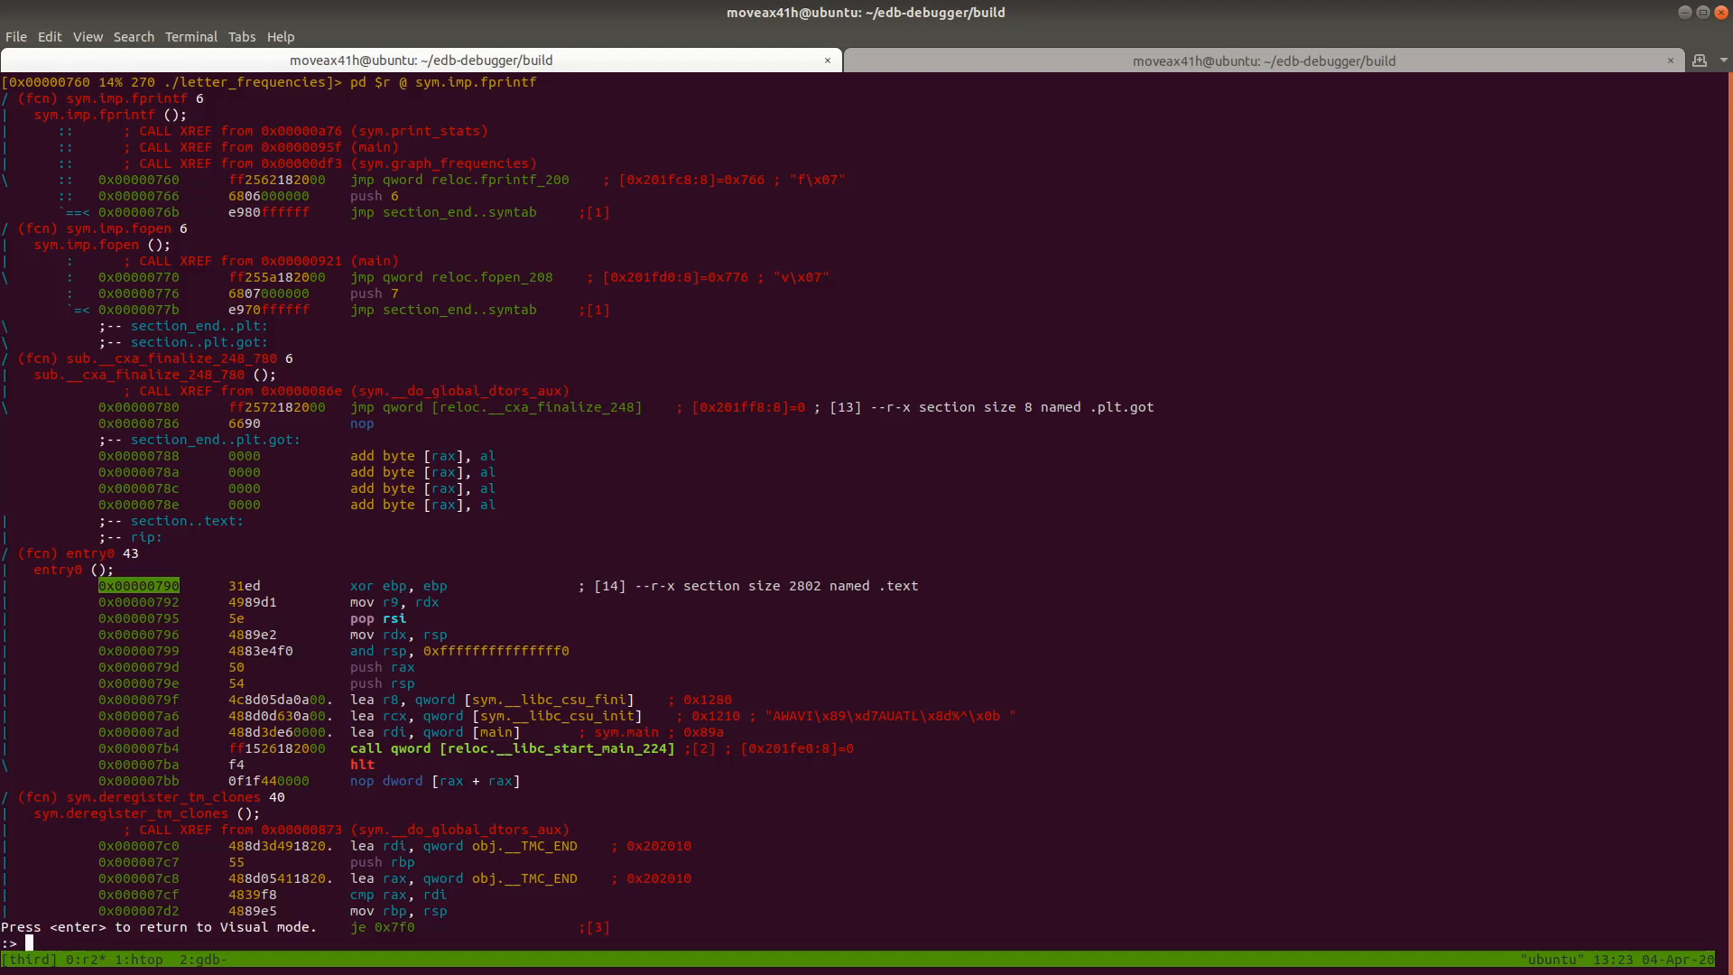
# Run axt on sym.imp.fprintf to list its callers in print_stats, main and graph_frequencies
pyautogui.write('axt')
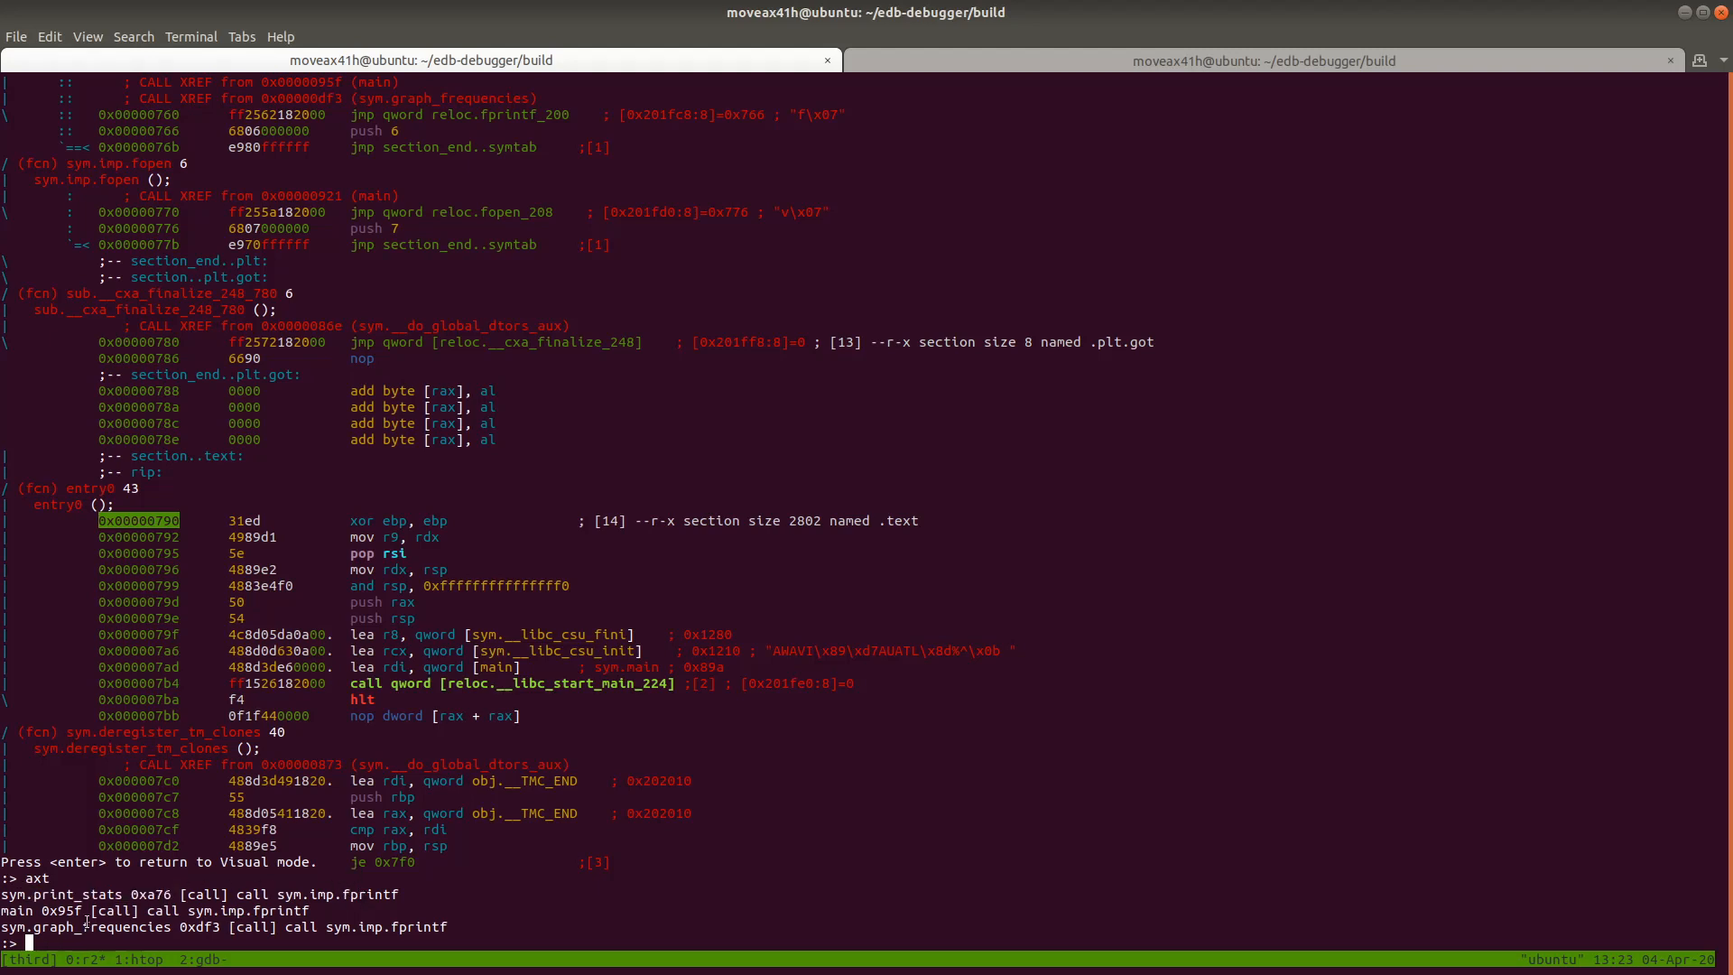
pyautogui.doubleClick(109, 910)
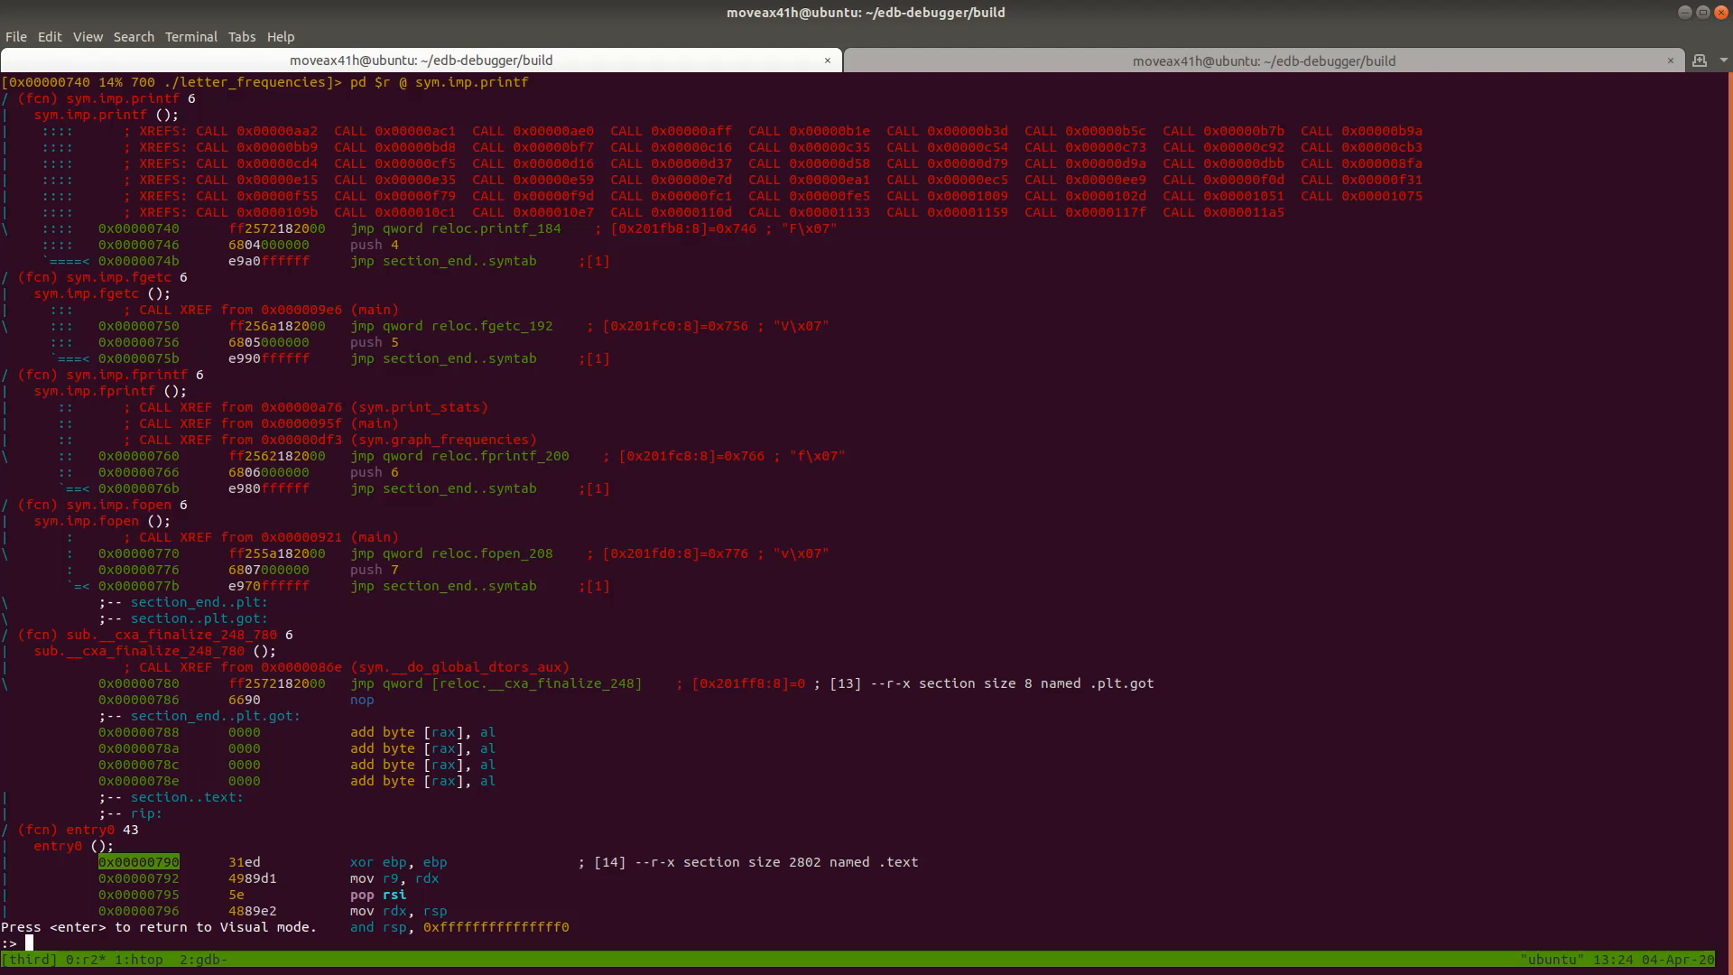
# Run axt at sym.imp.printf to list its call sites in print_stats, main and graph_frequencies
pyautogui.write('axt')
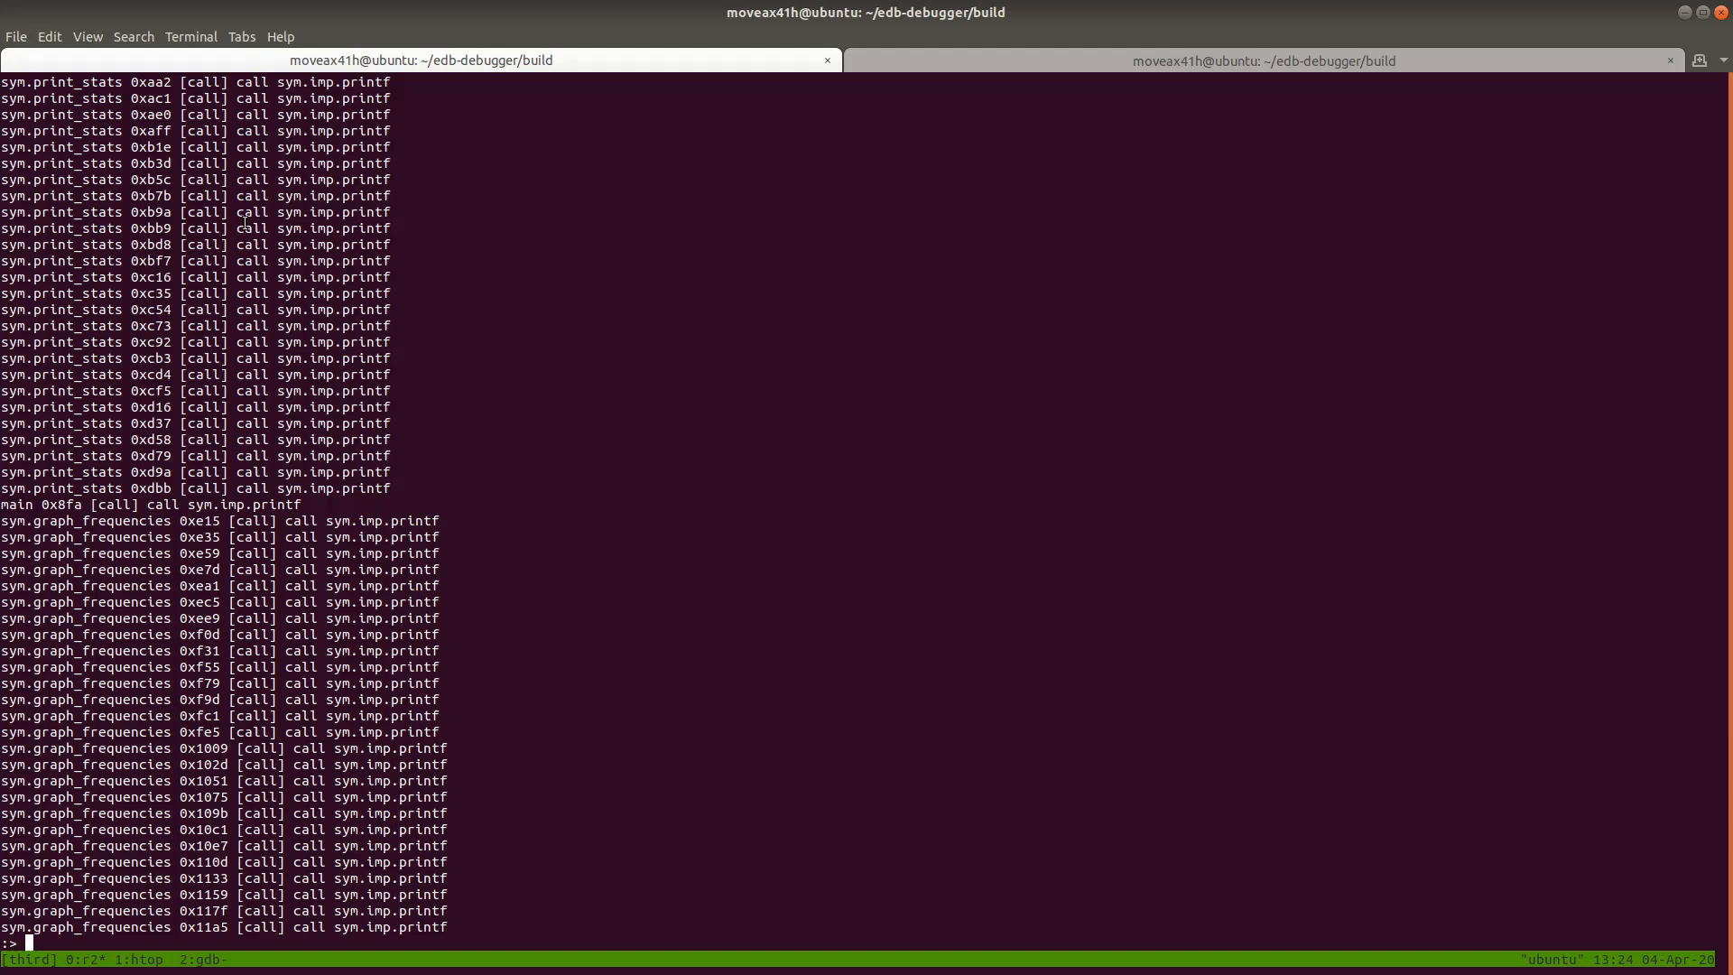
# Seek to 0xae0, the printf call inside print_stats
pyautogui.write('s')
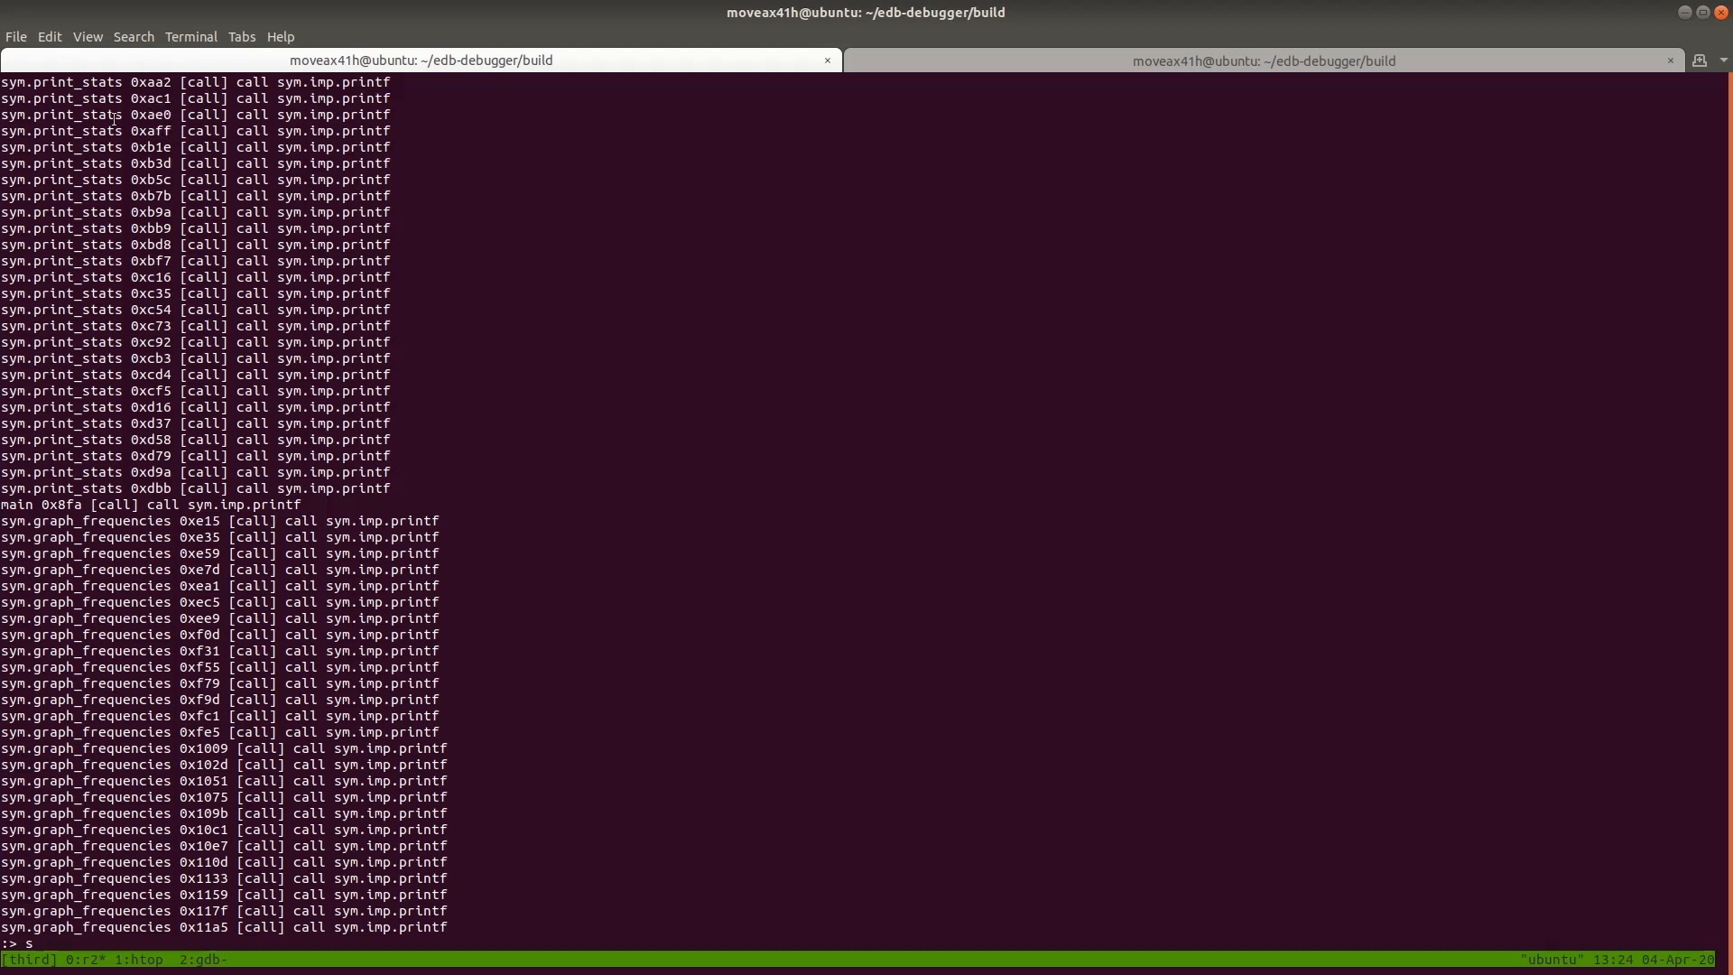
pyautogui.write('0xae0')
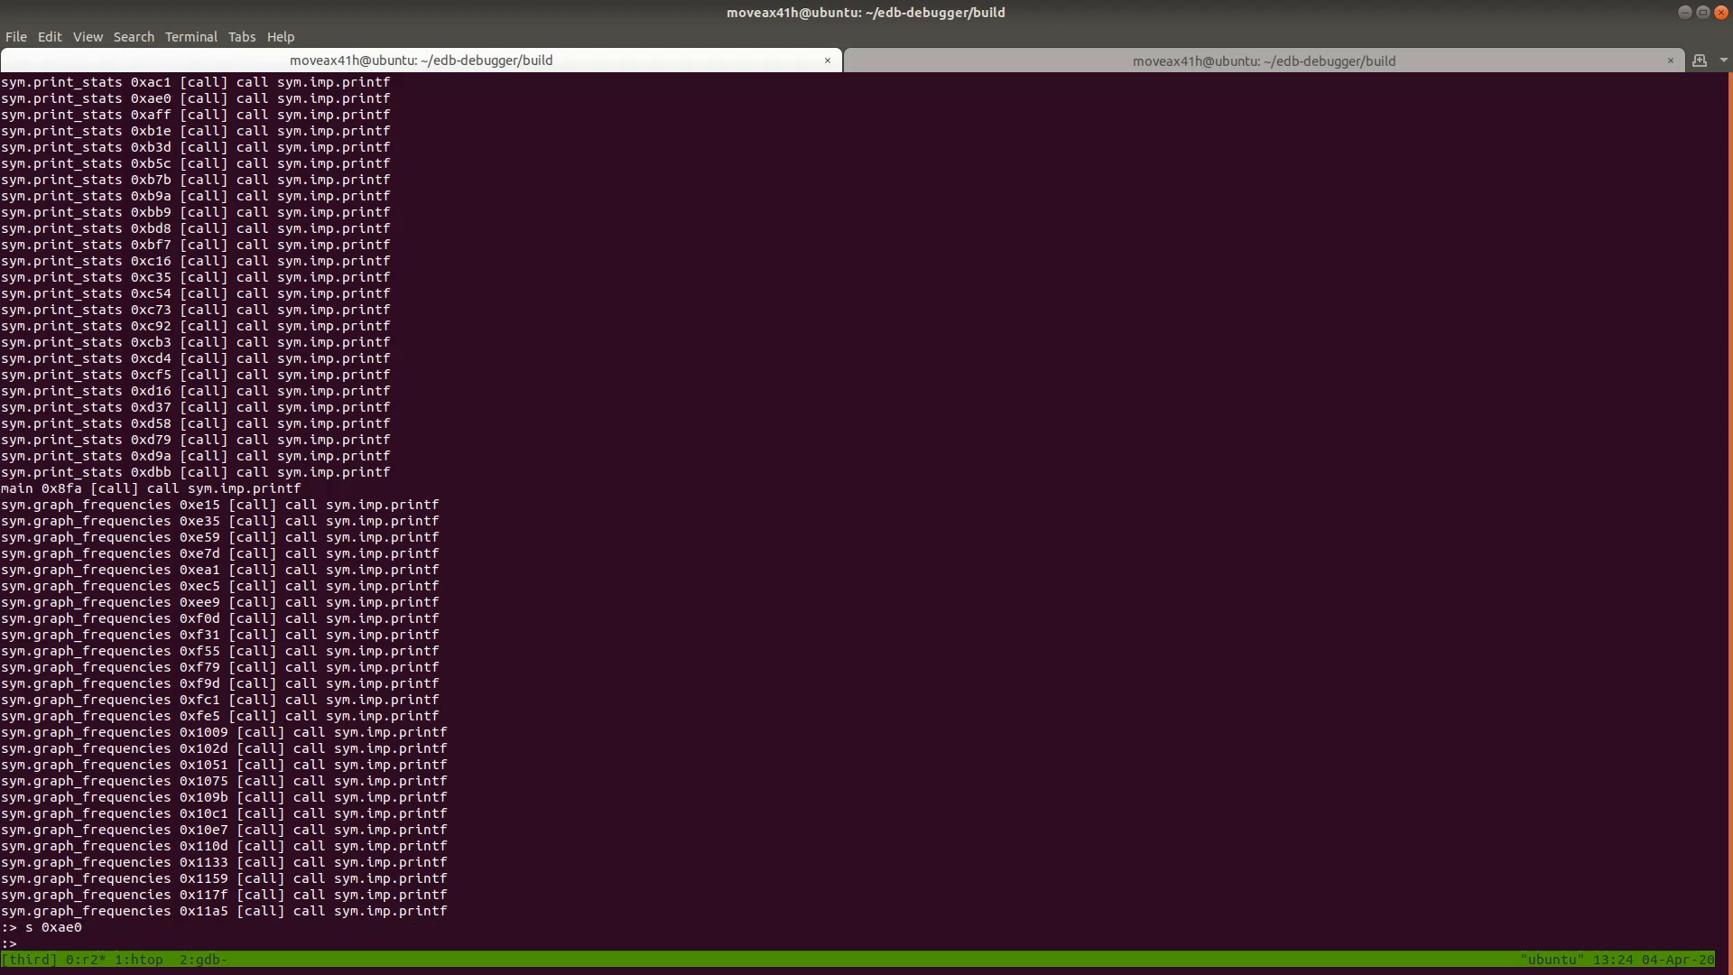
pyautogui.press('Return')
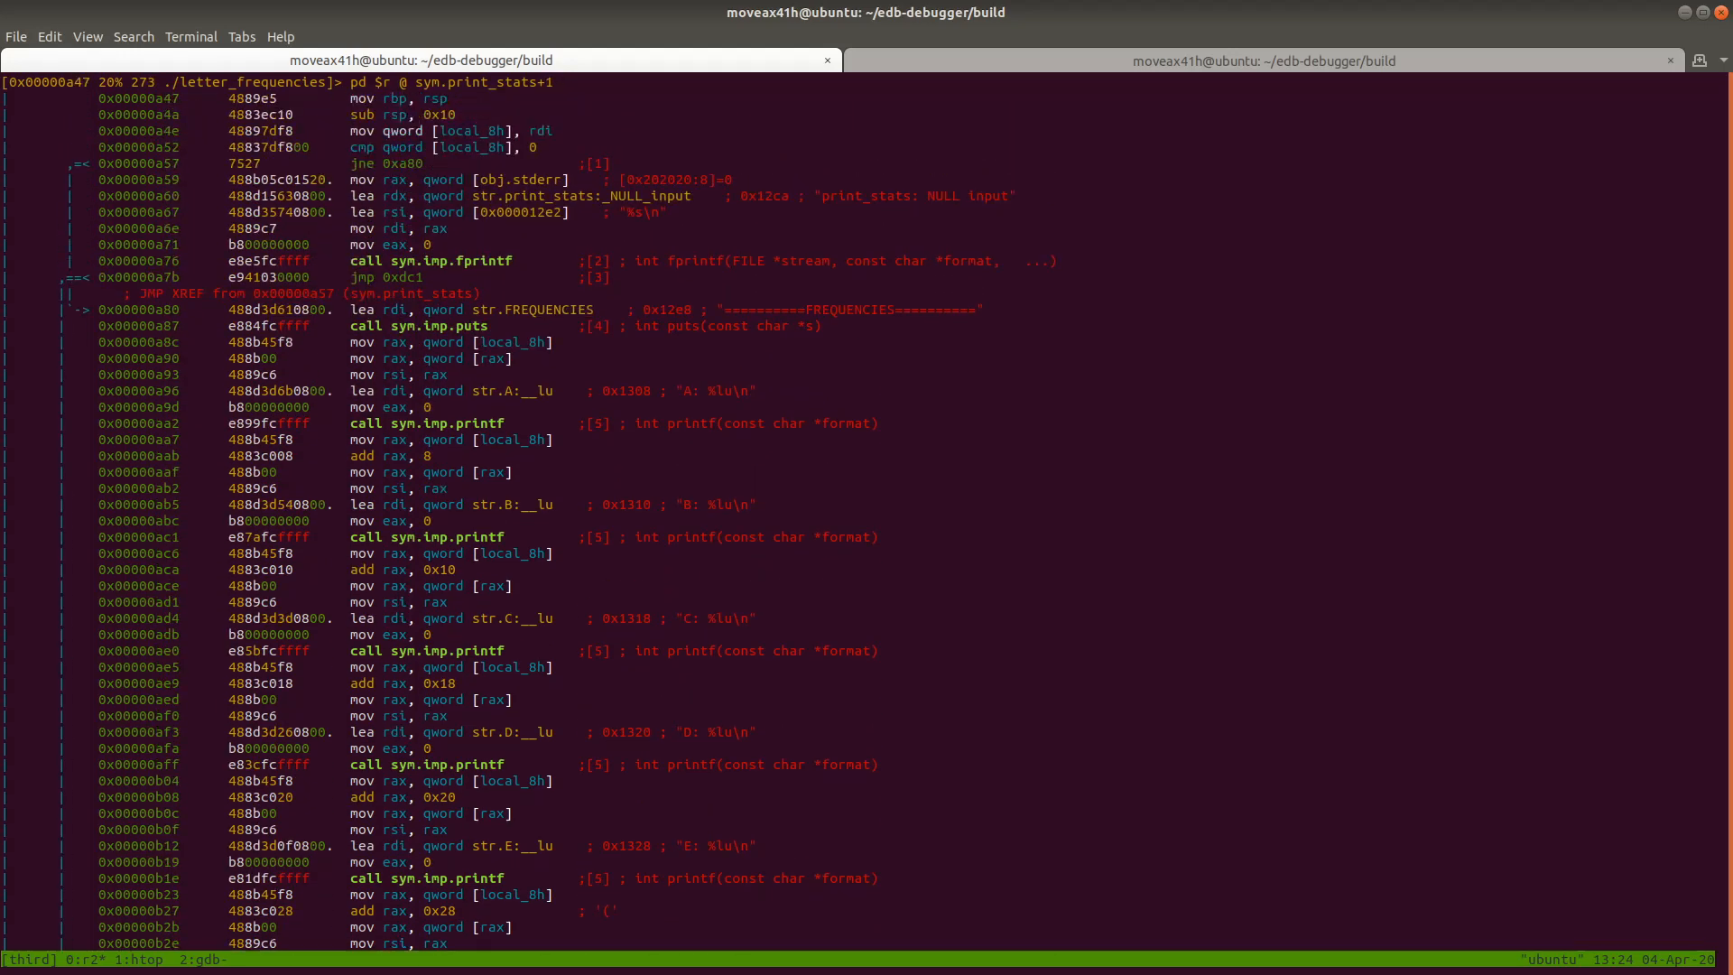
# Scroll through print_stats' successive printf calls in the disassembly
pyautogui.scroll(-3)
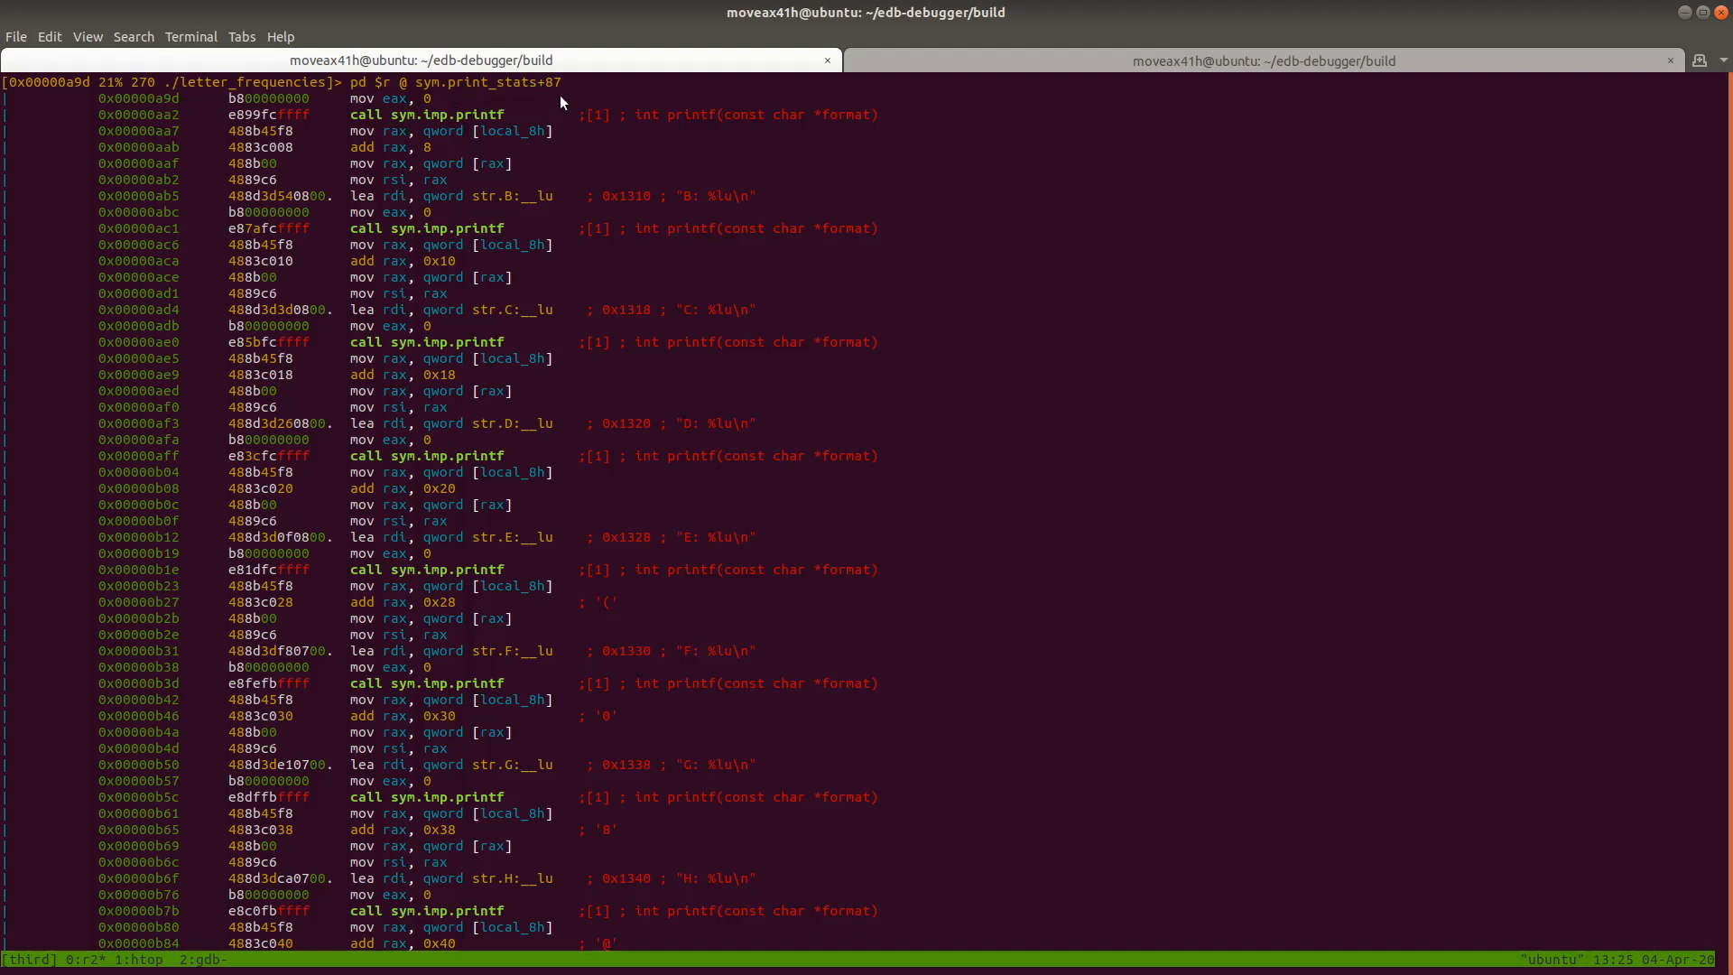
pyautogui.scroll(-3)
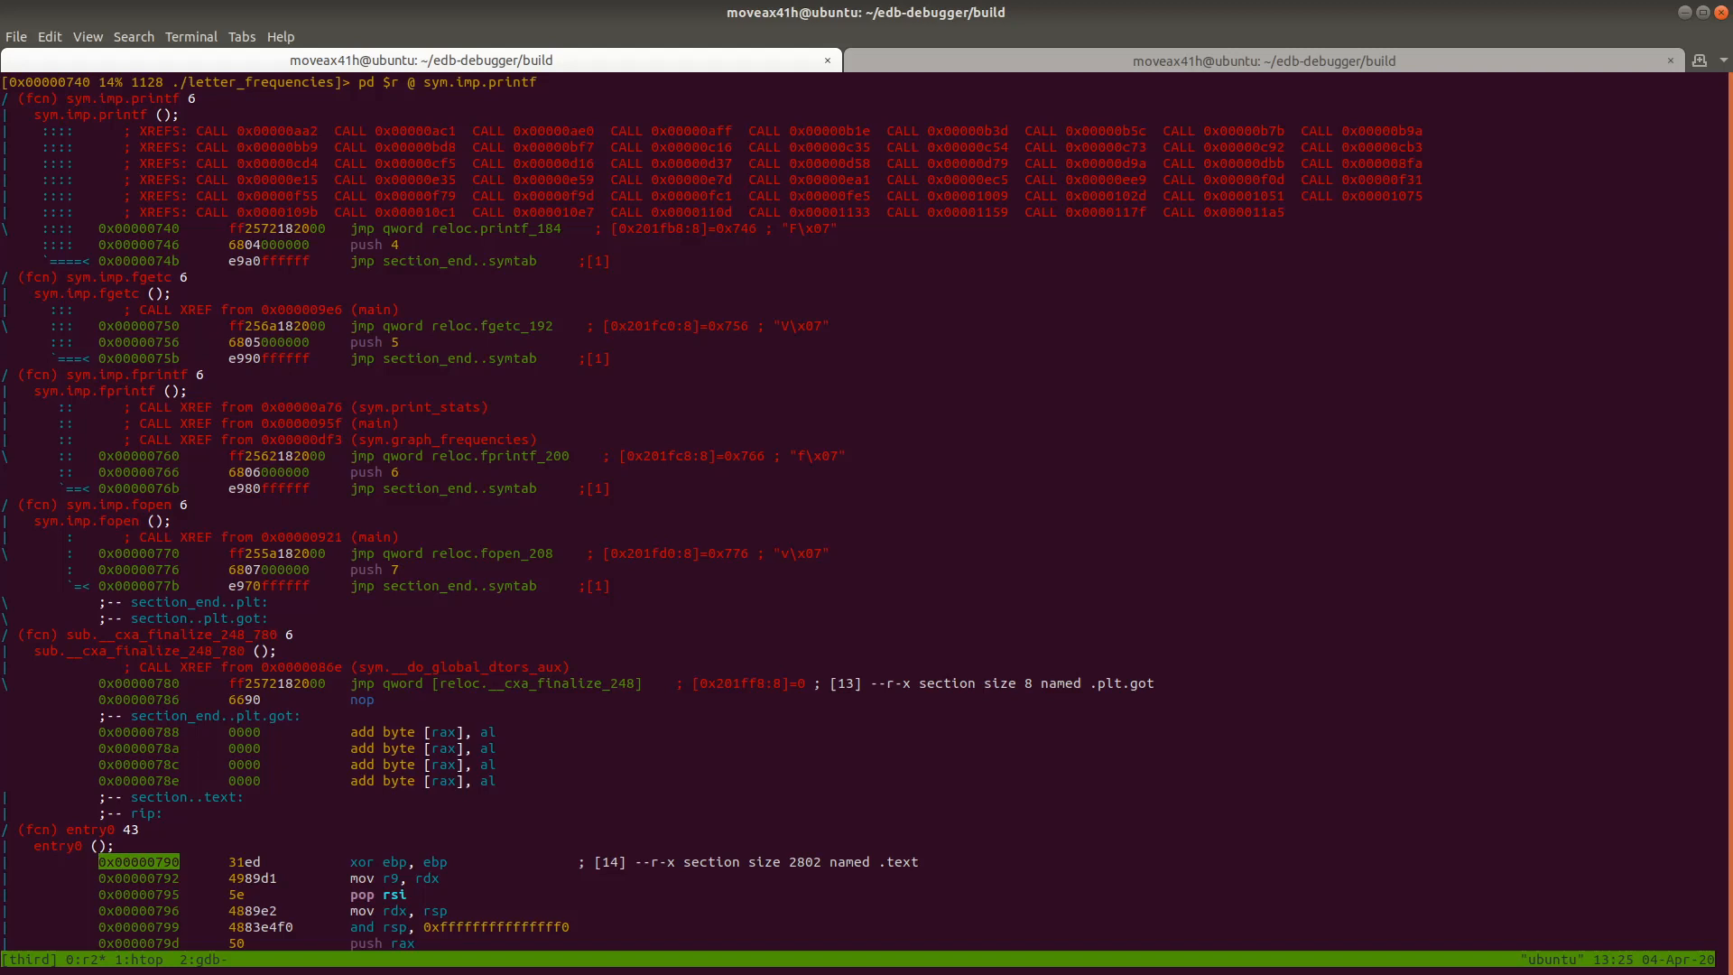
# Rerun axt, then disassemble the printf stub with 'pd $r @ sym.imp.printf'
pyautogui.write('axt')
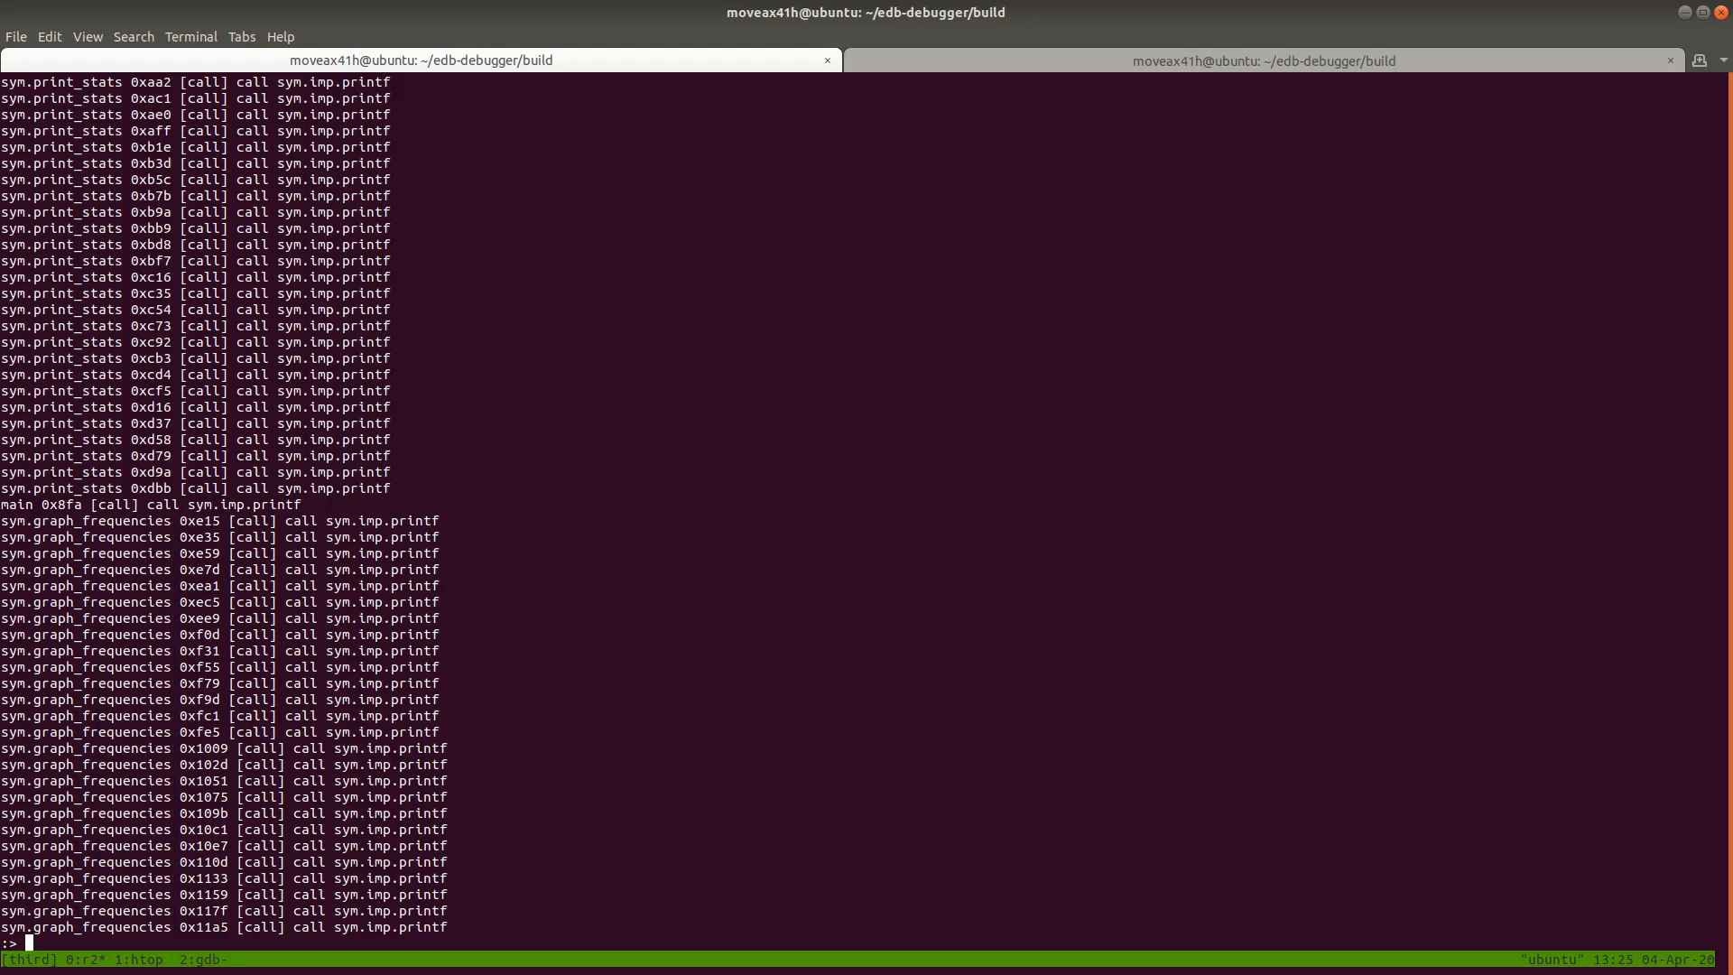
pyautogui.write('pd $r @ sym.imp.printf')
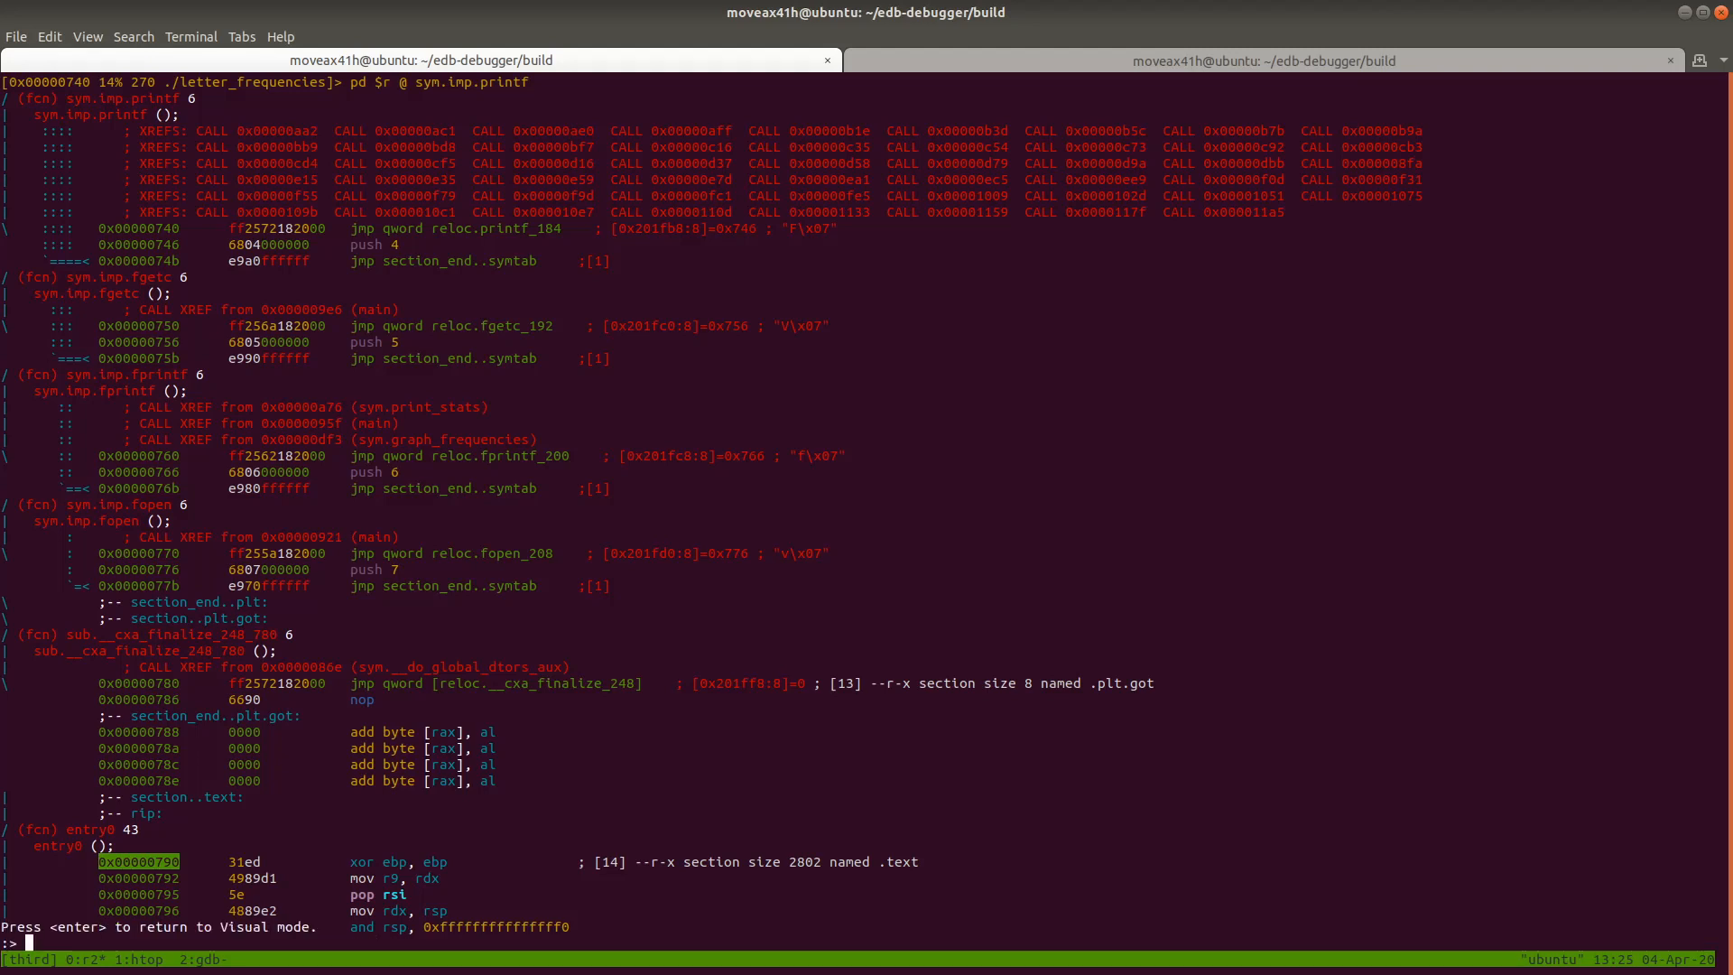
pyautogui.write('ax')
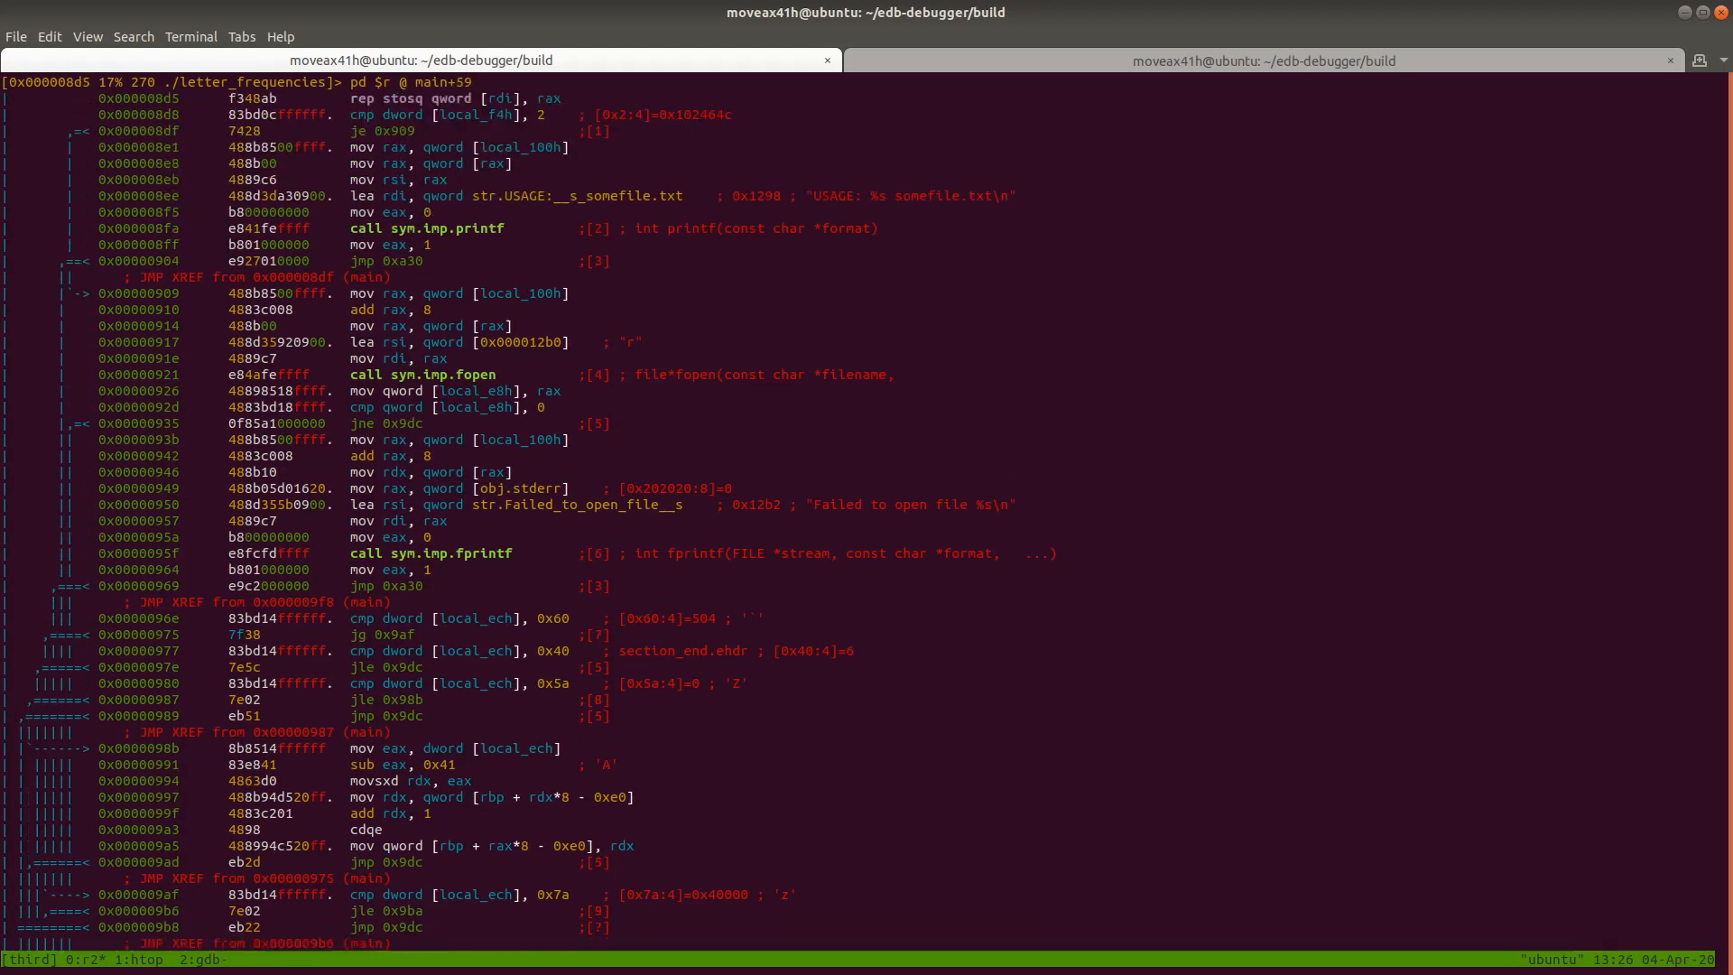
# Scroll main's disassembly down to the fopen call and its 'Failed to open file' fprintf branch
pyautogui.scroll(-3)
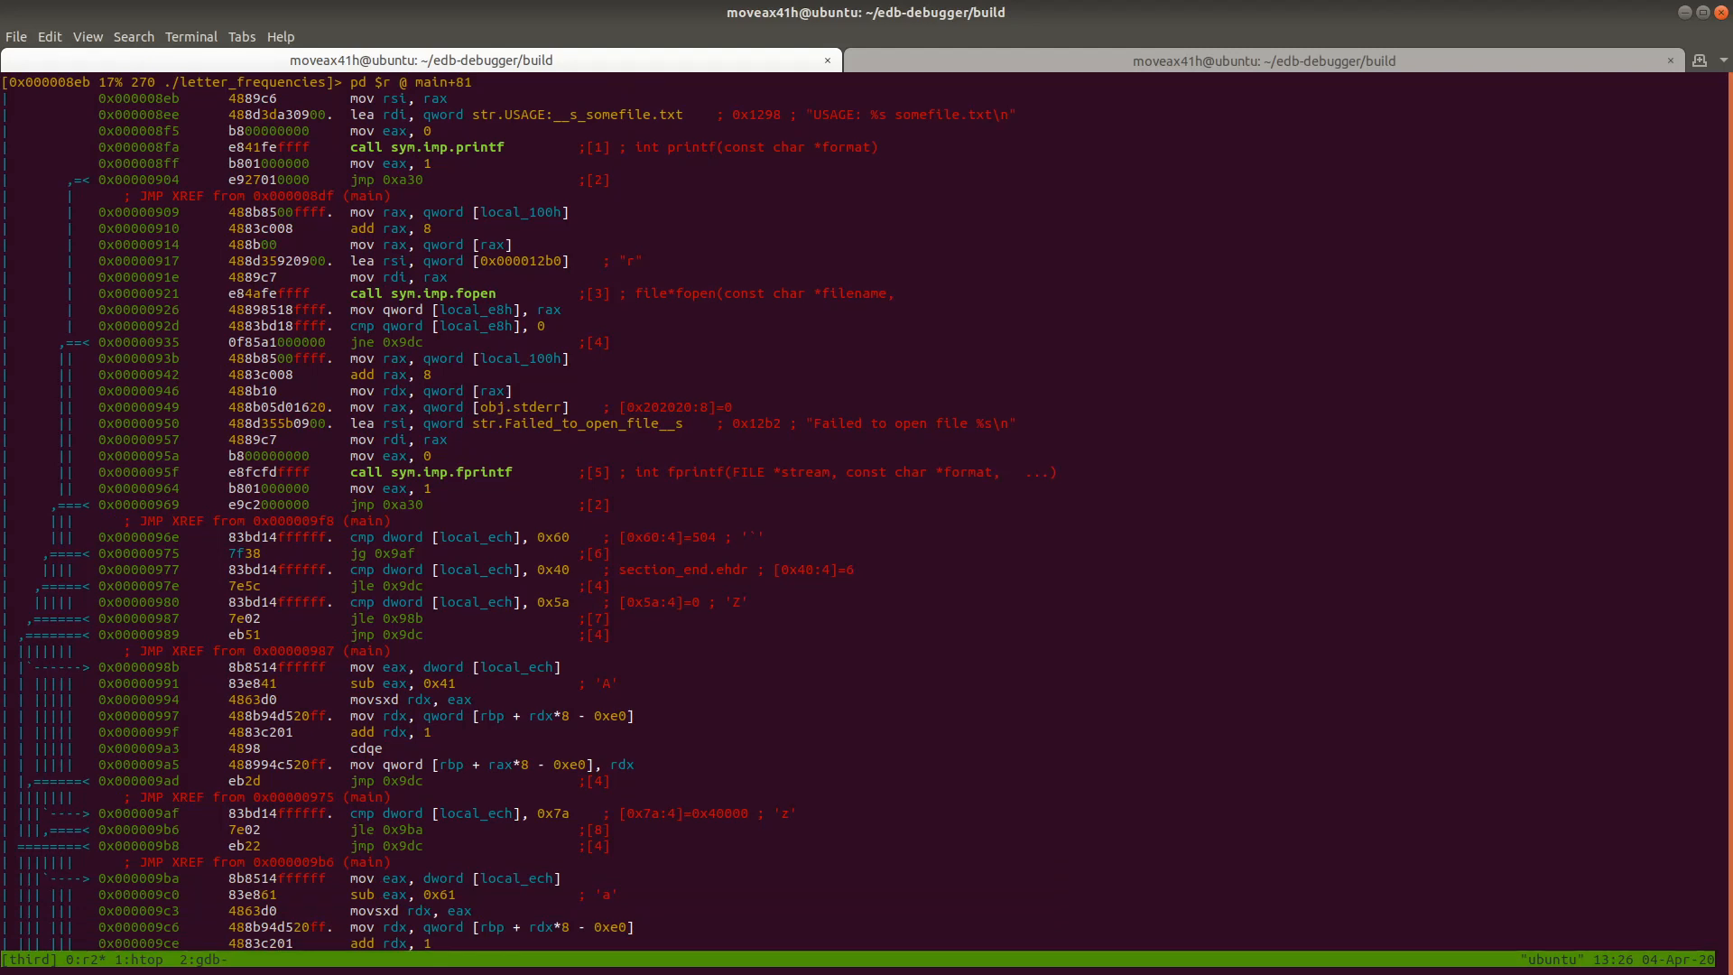